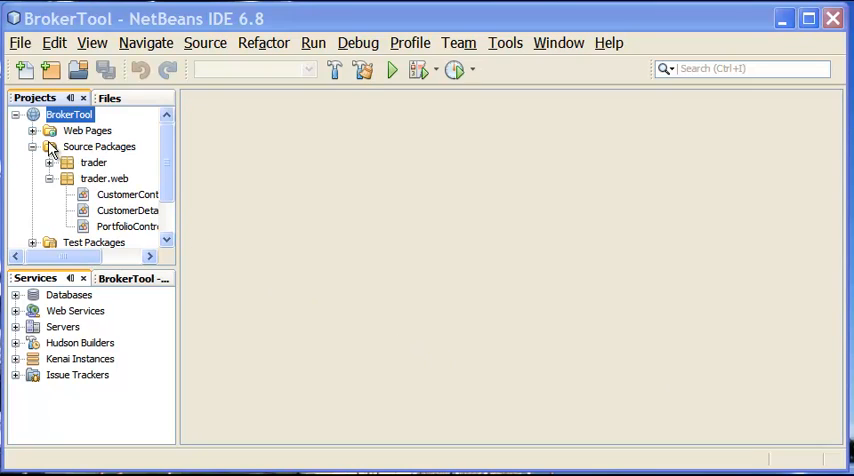
{"action": "mouse_move", "coordinate": [135, 152]}
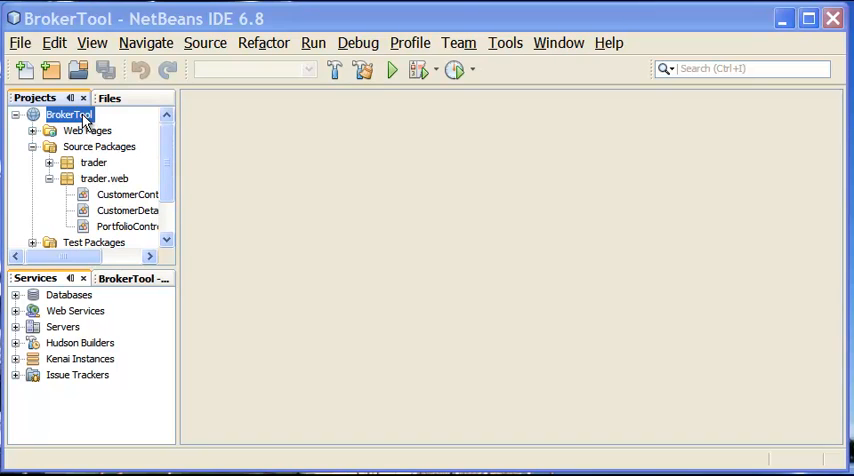
Show the context menu for the BrokerTool project node.
{"action": "right_click", "coordinate": [67, 114]}
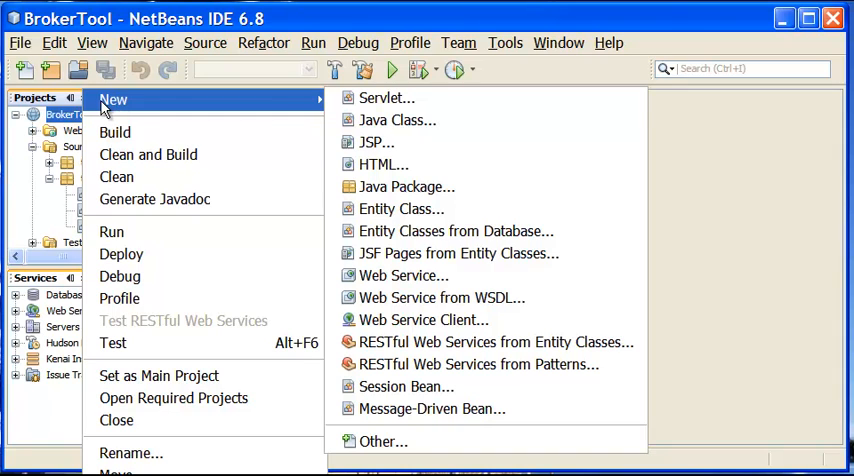
Start a new servlet named PortfolioController in the trader.web package.
{"action": "left_click", "coordinate": [386, 97]}
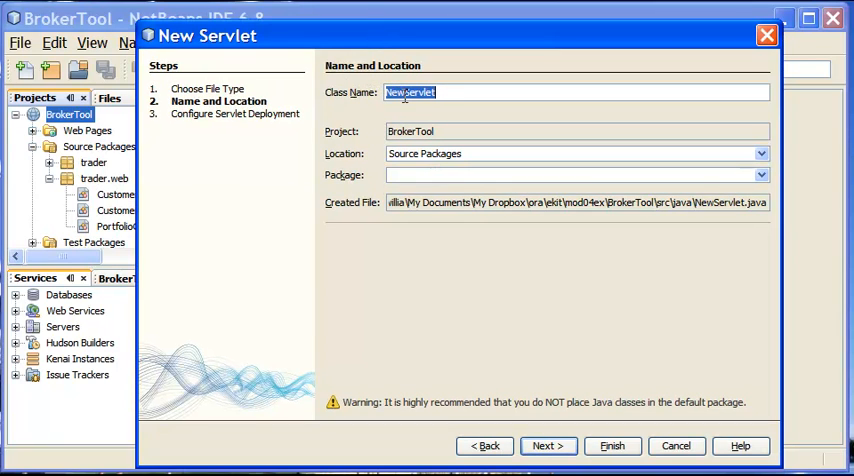
{"action": "type", "text": "PortfolioCo"}
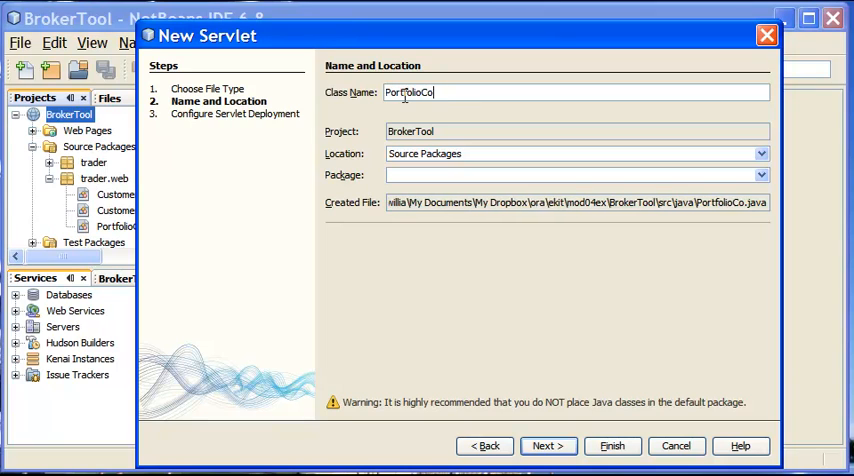
{"action": "type", "text": "ntroller"}
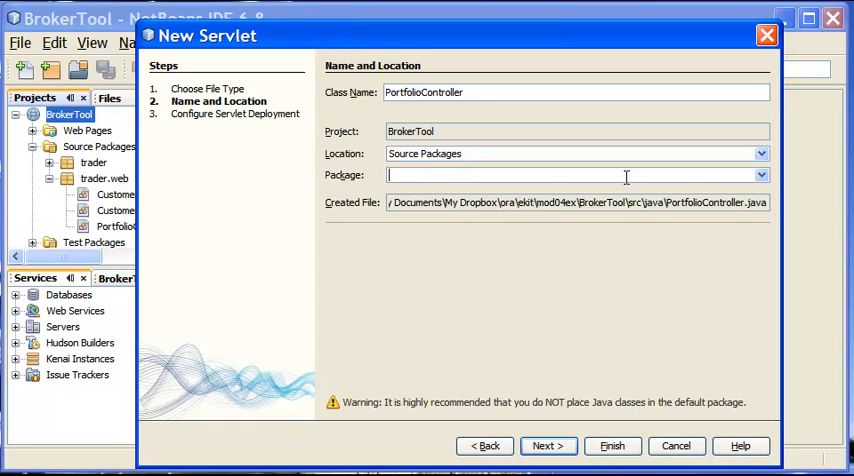
{"action": "mouse_move", "coordinate": [605, 190]}
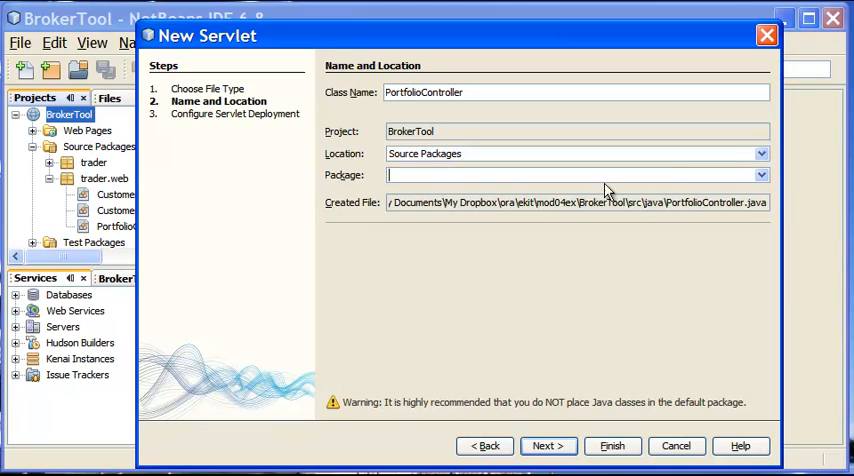
{"action": "left_click", "coordinate": [762, 175]}
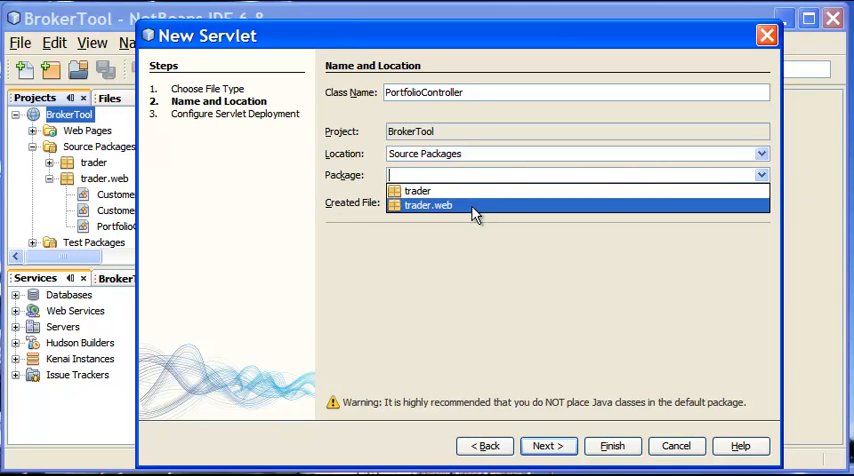
{"action": "left_click", "coordinate": [428, 205]}
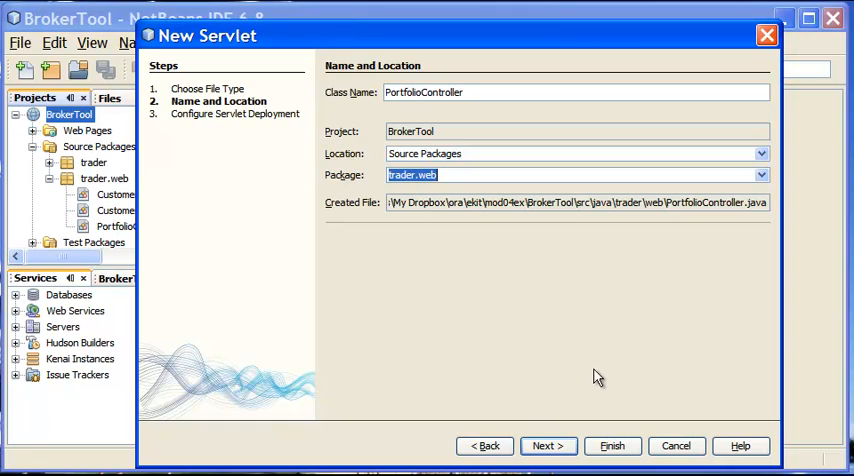
{"action": "mouse_move", "coordinate": [597, 429]}
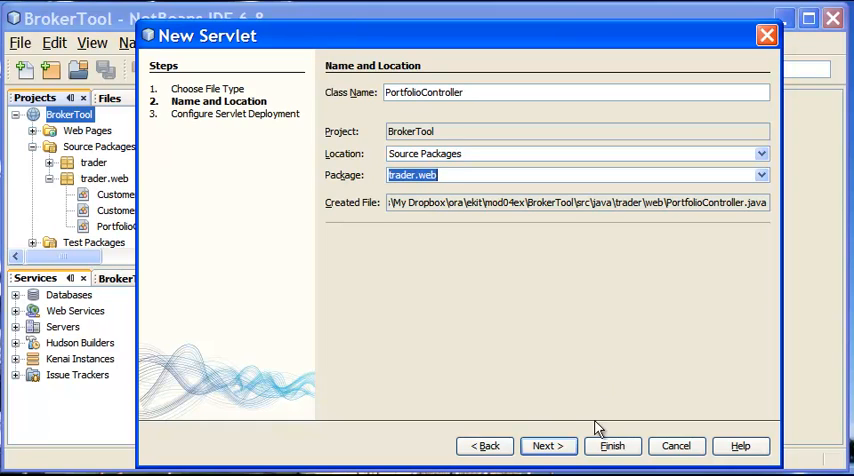
{"action": "mouse_move", "coordinate": [556, 463]}
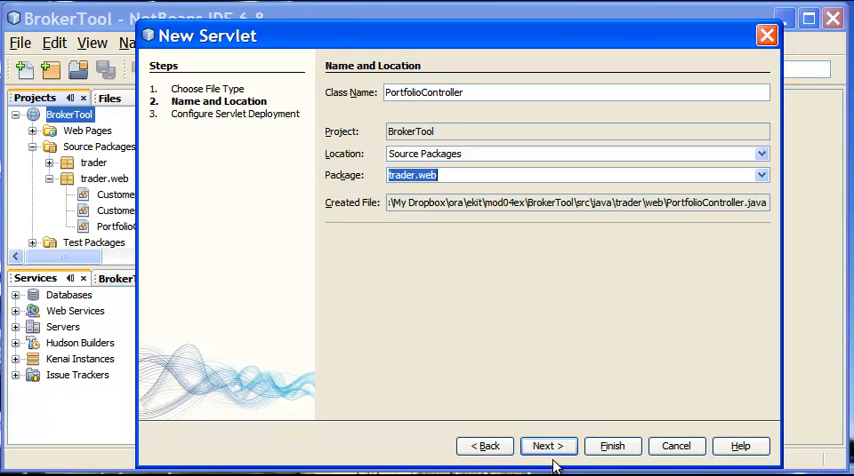
Accept the default servlet name and URL pattern and finish creating PortfolioController.
{"action": "left_click", "coordinate": [548, 445]}
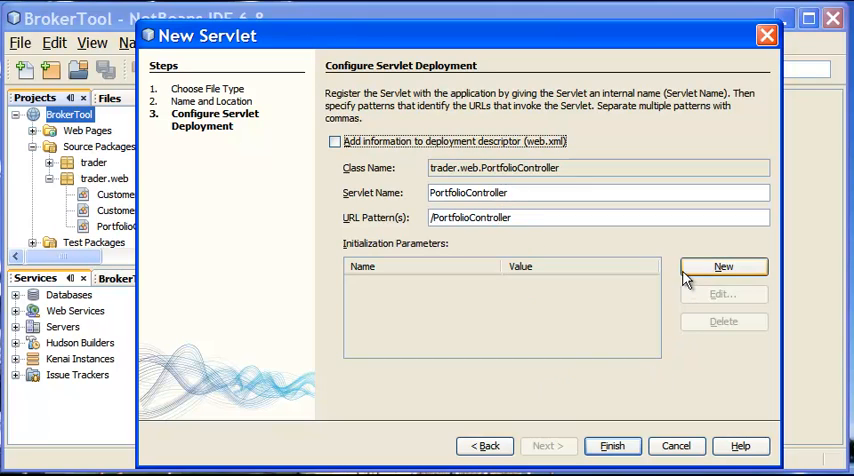
{"action": "mouse_move", "coordinate": [667, 406]}
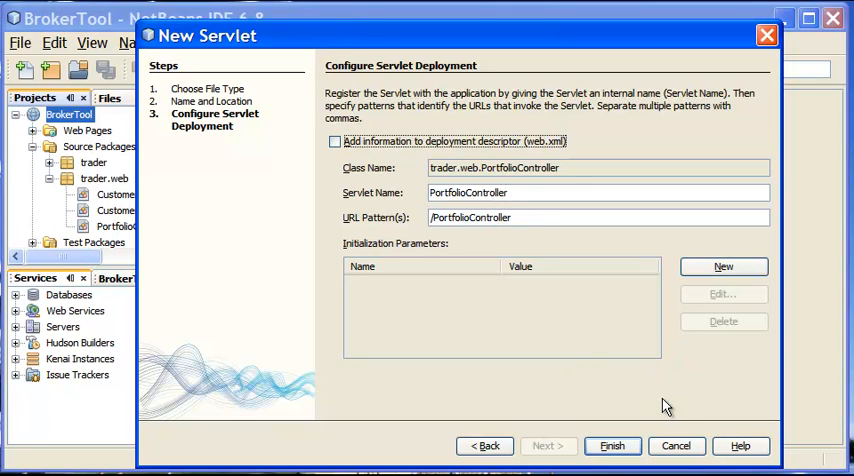
{"action": "mouse_move", "coordinate": [613, 446]}
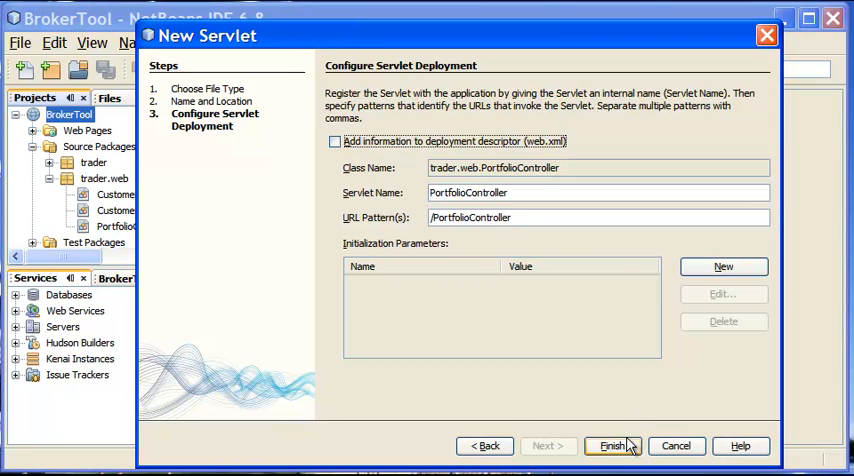
{"action": "left_click", "coordinate": [611, 446]}
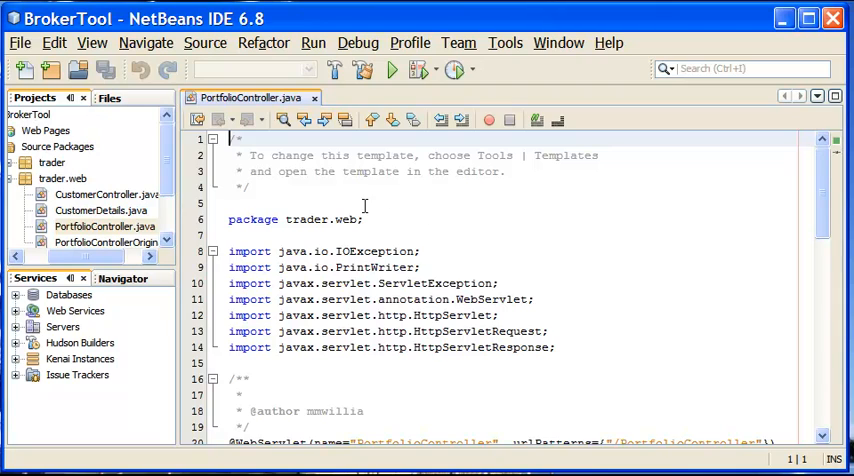
{"action": "mouse_move", "coordinate": [100, 227]}
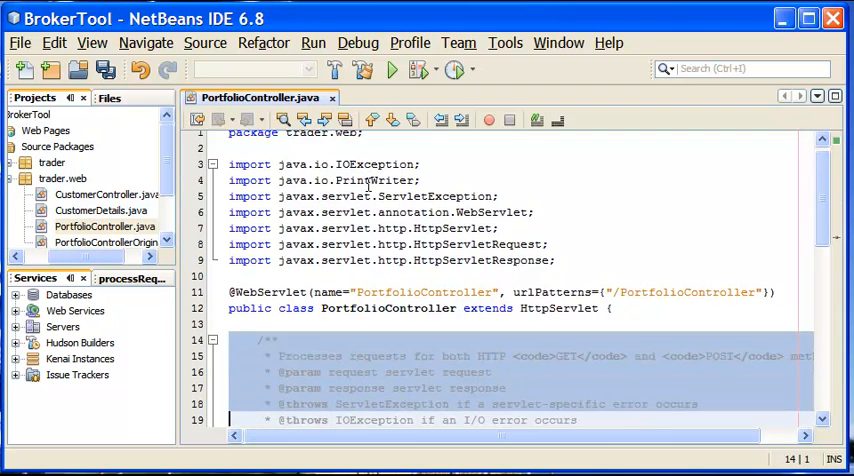
Remove the template header, author and processRequest Javadoc comments from PortfolioController.java.
{"action": "scroll", "scroll_direction": "down", "scroll_amount": 3}
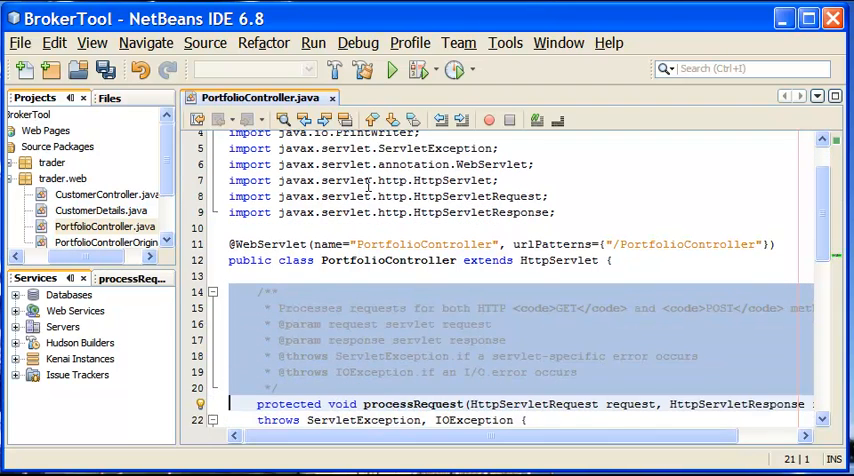
{"action": "left_click", "coordinate": [213, 291]}
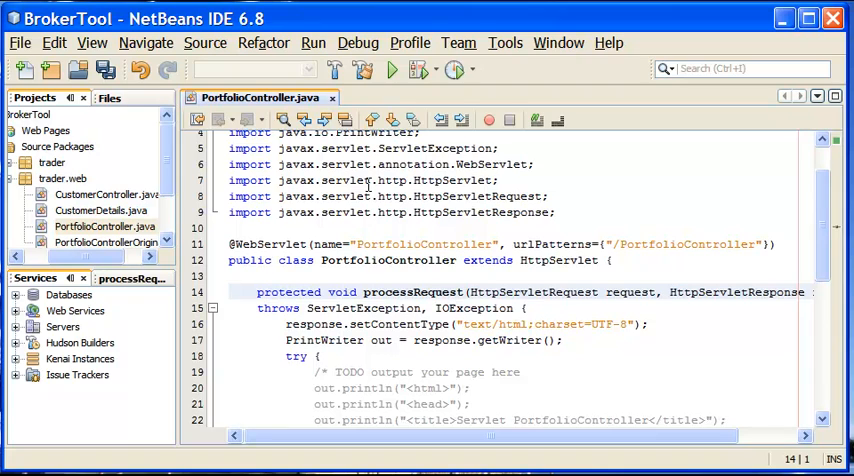
{"action": "scroll", "scroll_direction": "down", "scroll_amount": 3}
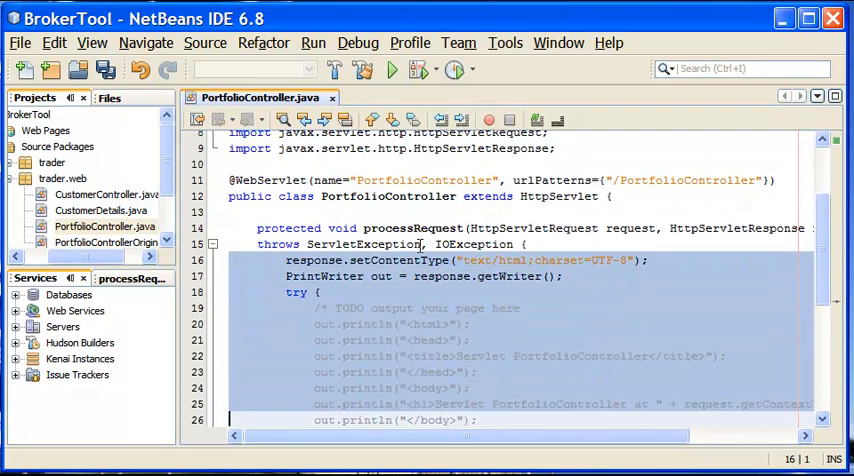
{"action": "scroll", "scroll_direction": "down", "scroll_amount": 3}
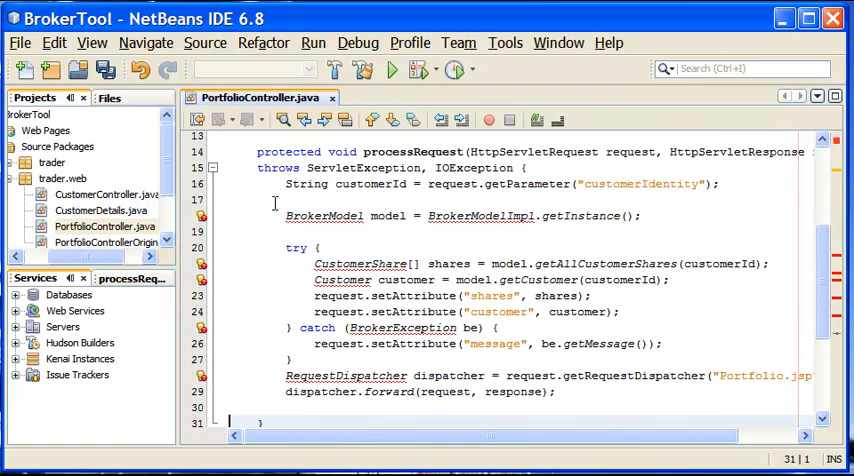
{"action": "scroll", "scroll_direction": "up", "scroll_amount": 3}
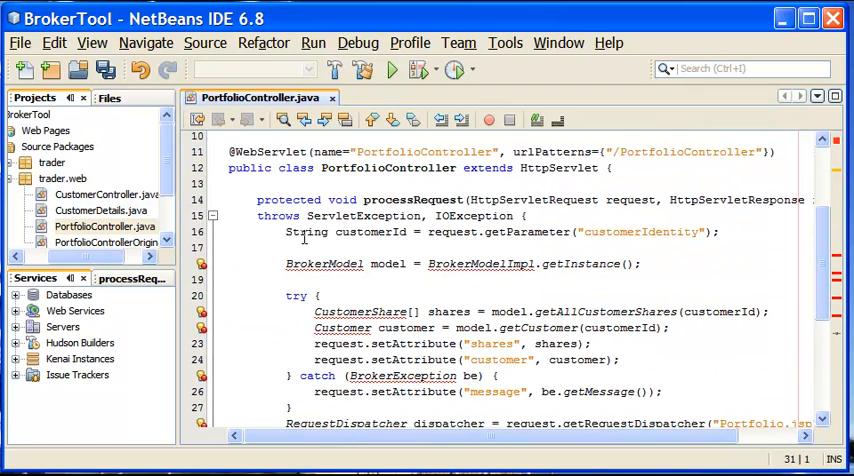
{"action": "mouse_move", "coordinate": [222, 272]}
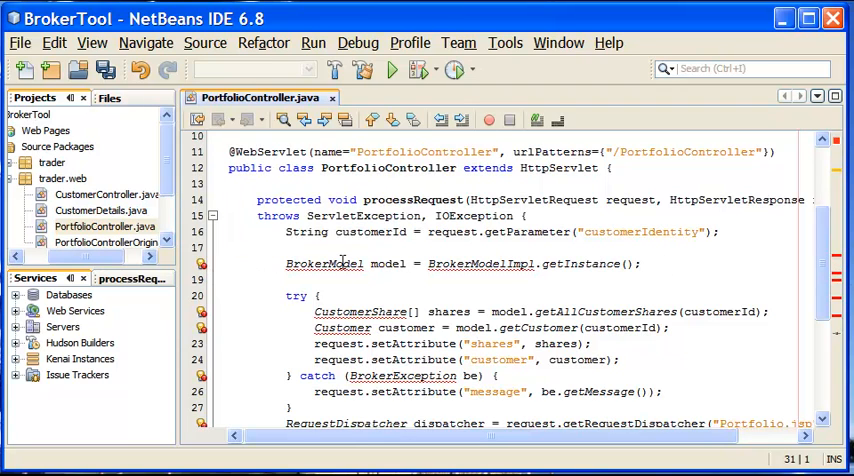
{"action": "mouse_move", "coordinate": [320, 263]}
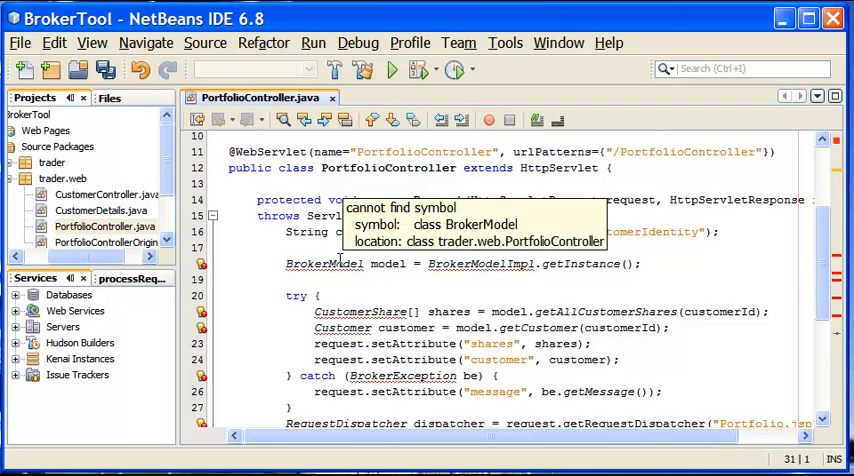
Run Fix Imports to add the trader class imports to PortfolioController.
{"action": "scroll", "scroll_direction": "up", "scroll_amount": 3}
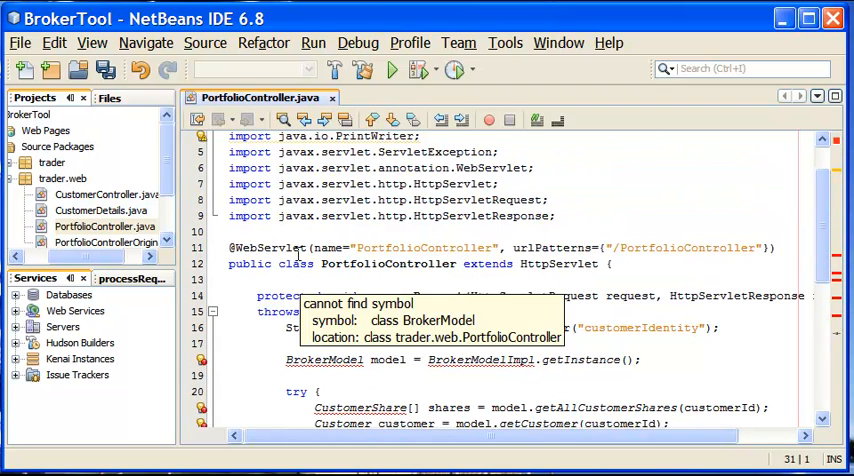
{"action": "left_click", "coordinate": [230, 231]}
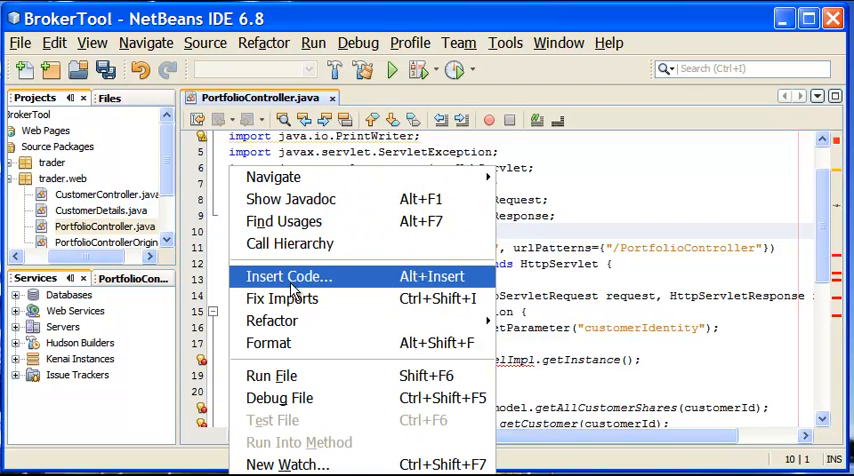
{"action": "mouse_move", "coordinate": [282, 298]}
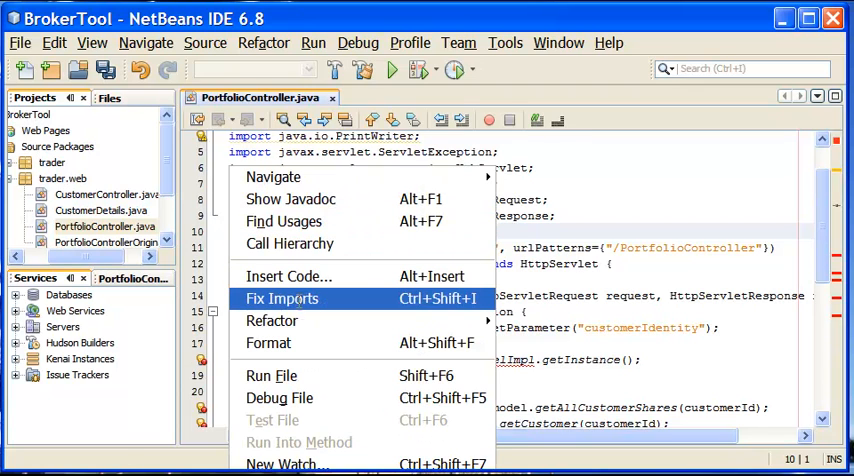
{"action": "left_click", "coordinate": [282, 298]}
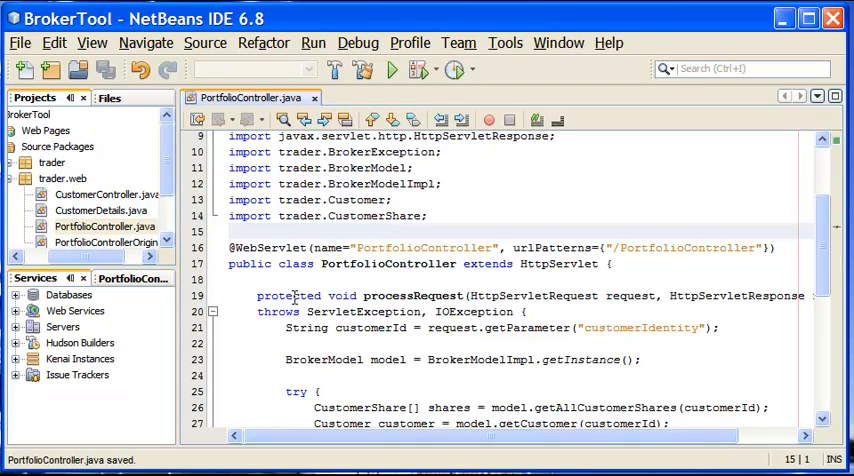
{"action": "scroll", "scroll_direction": "down", "scroll_amount": 3}
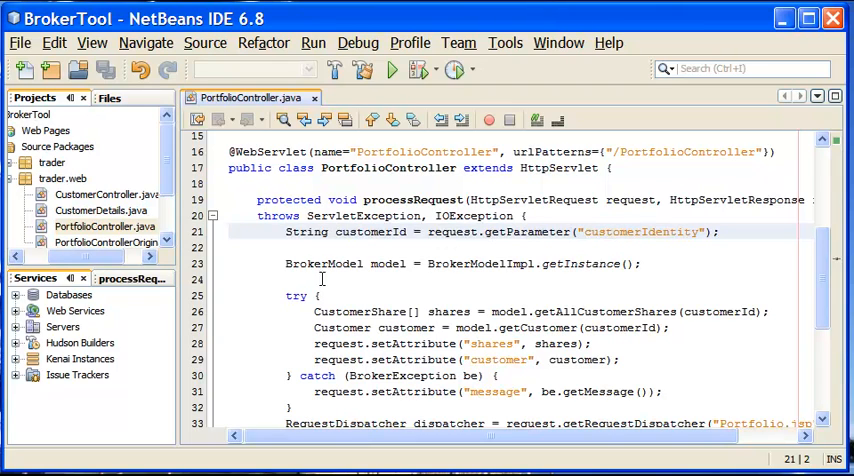
{"action": "left_click", "coordinate": [679, 263]}
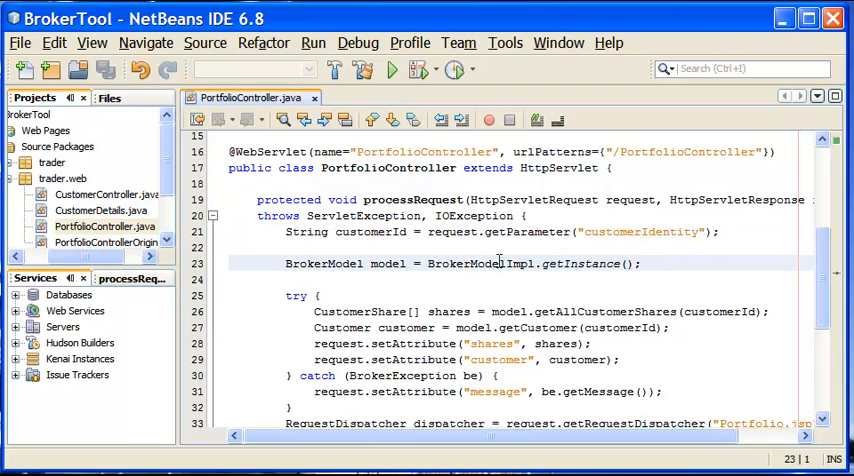
{"action": "left_click", "coordinate": [230, 311]}
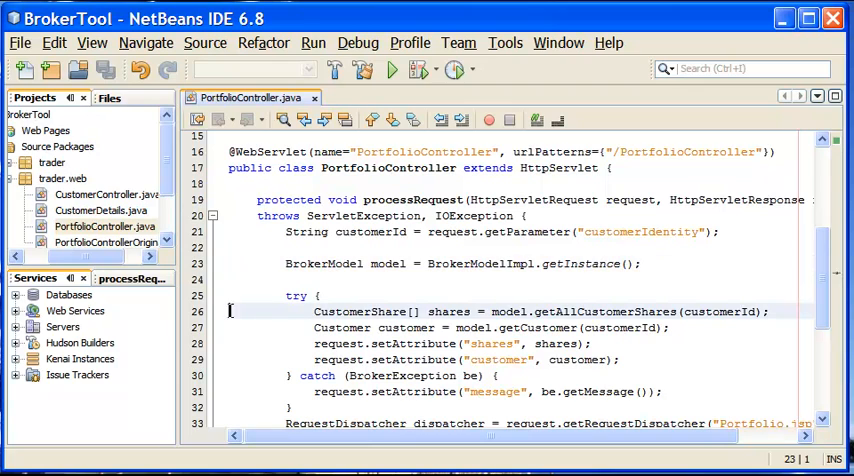
{"action": "left_click", "coordinate": [650, 311]}
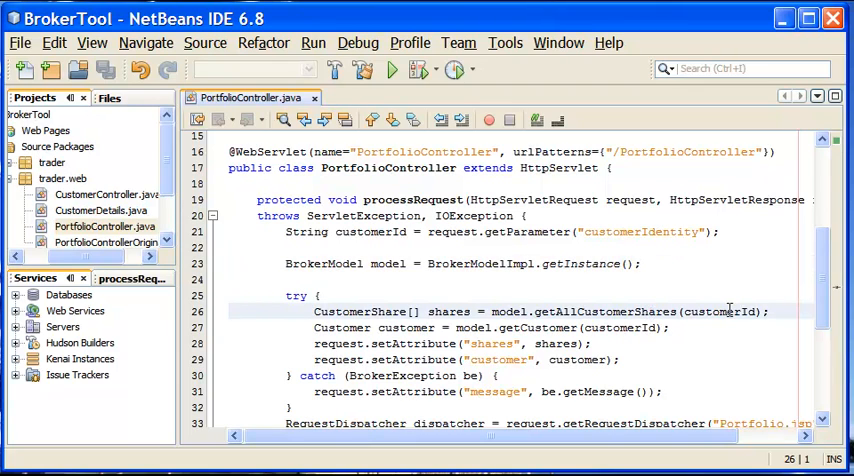
{"action": "left_click", "coordinate": [240, 327]}
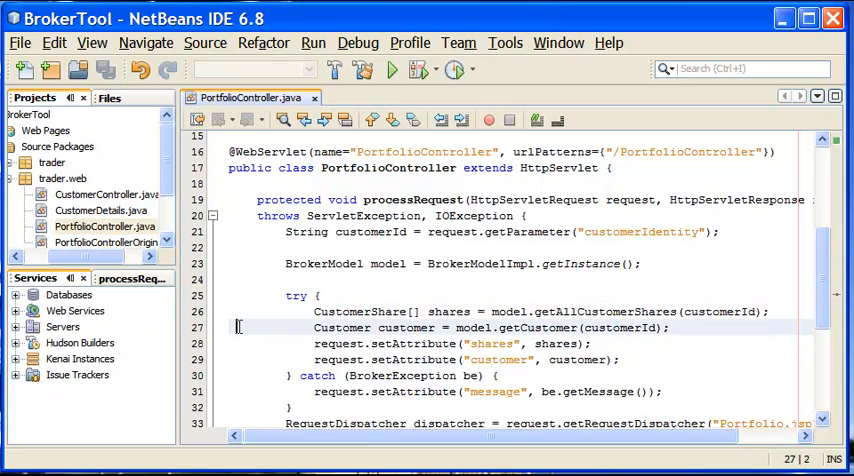
{"action": "mouse_move", "coordinate": [481, 327]}
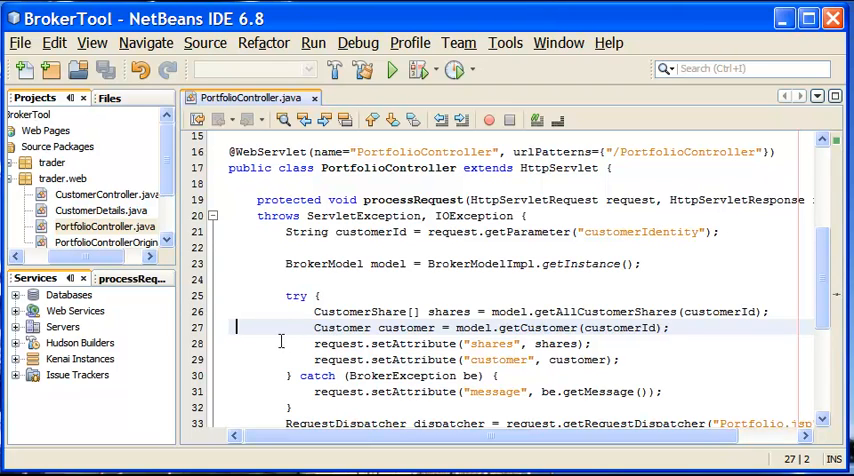
{"action": "left_click", "coordinate": [233, 343]}
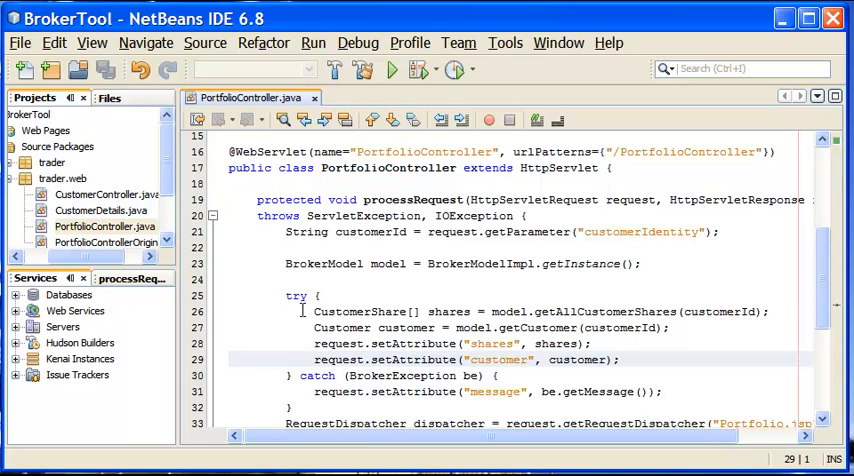
{"action": "scroll", "scroll_direction": "down", "scroll_amount": 3}
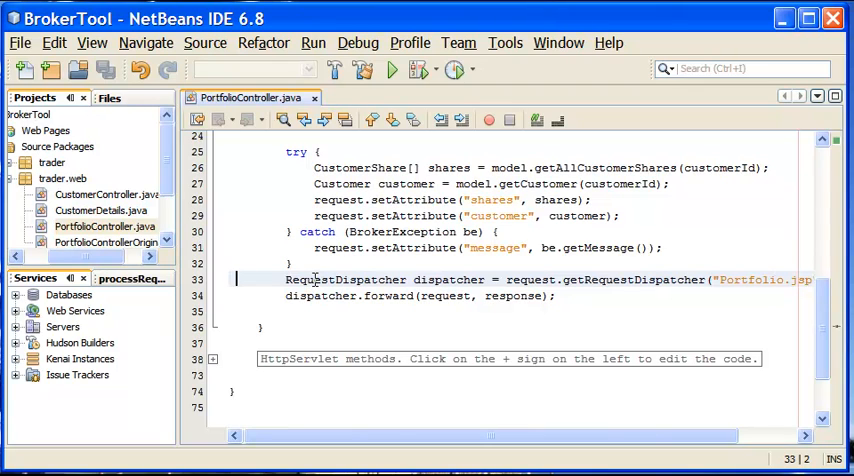
{"action": "left_click", "coordinate": [315, 279]}
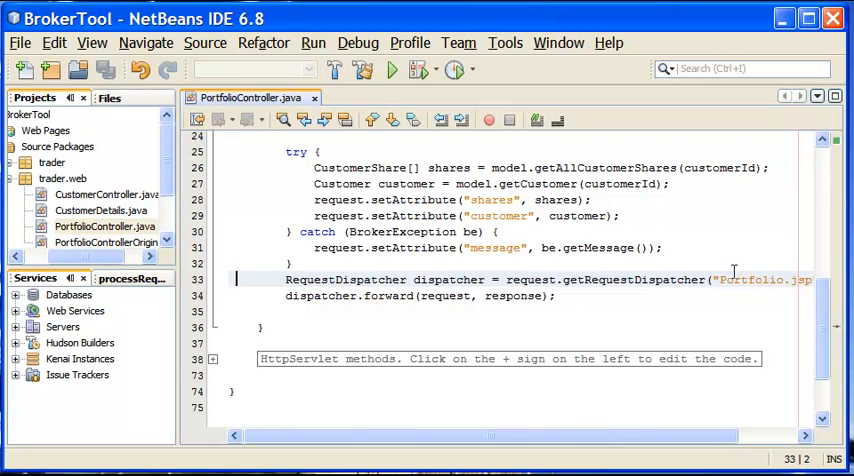
{"action": "mouse_move", "coordinate": [700, 273]}
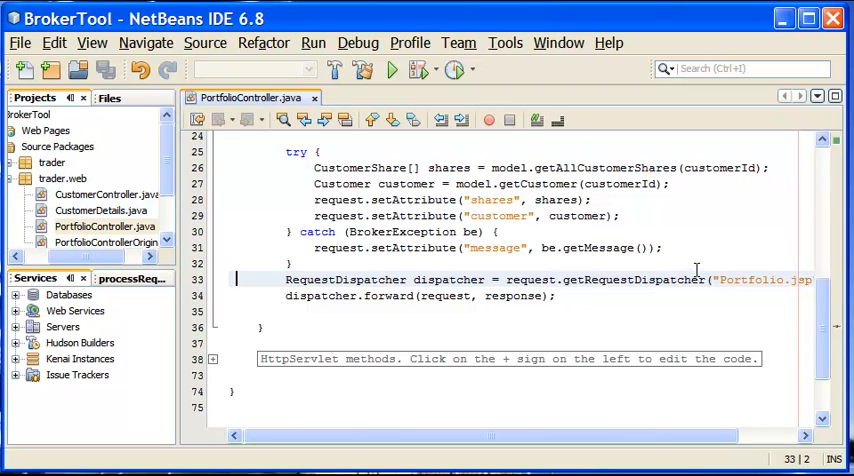